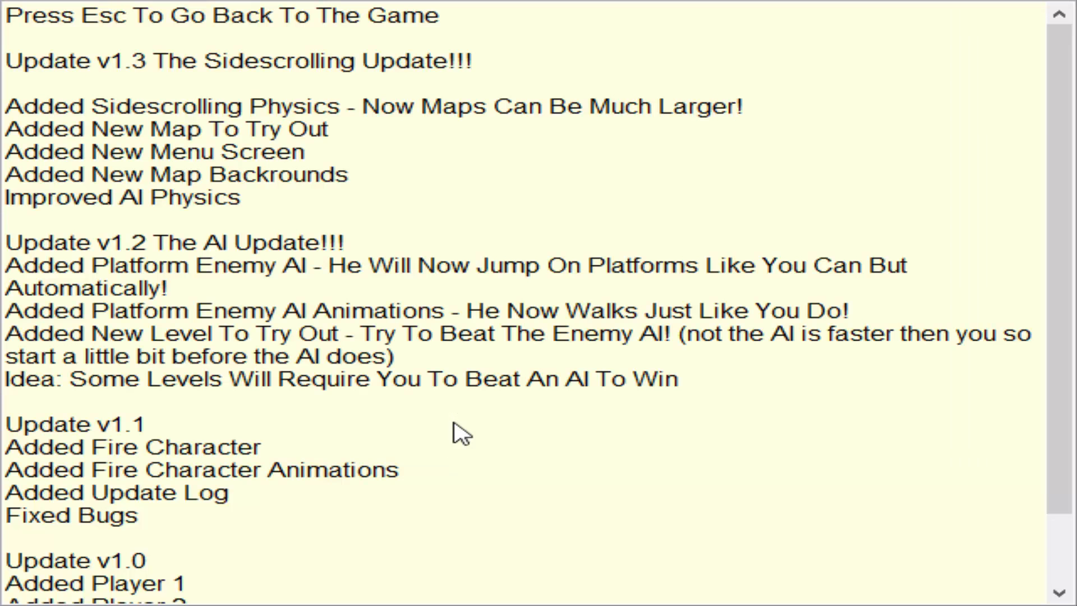
mouse_move(1017, 521)
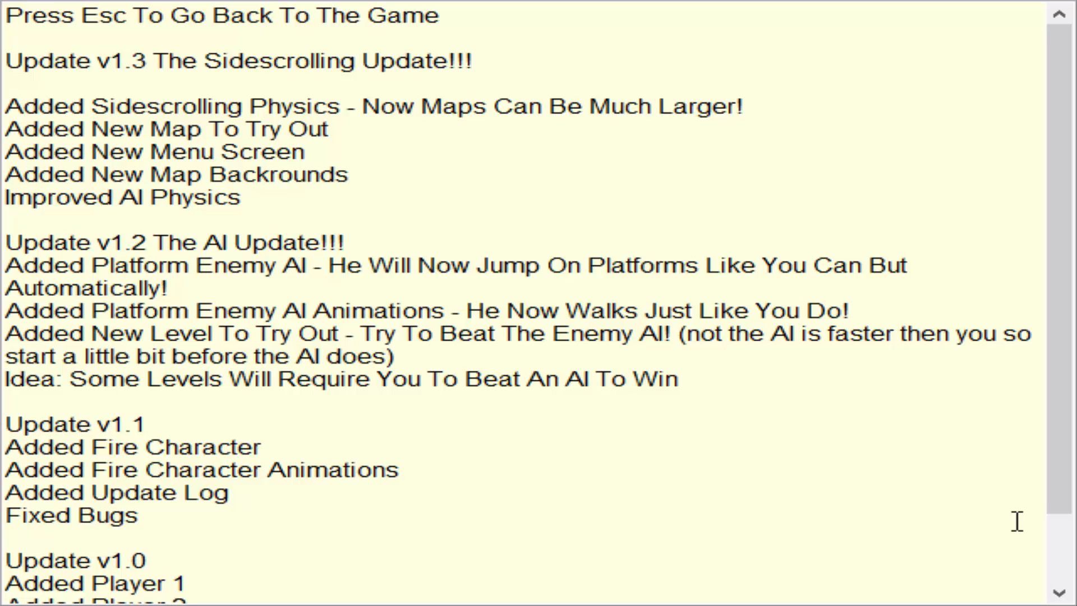
mouse_move(983, 517)
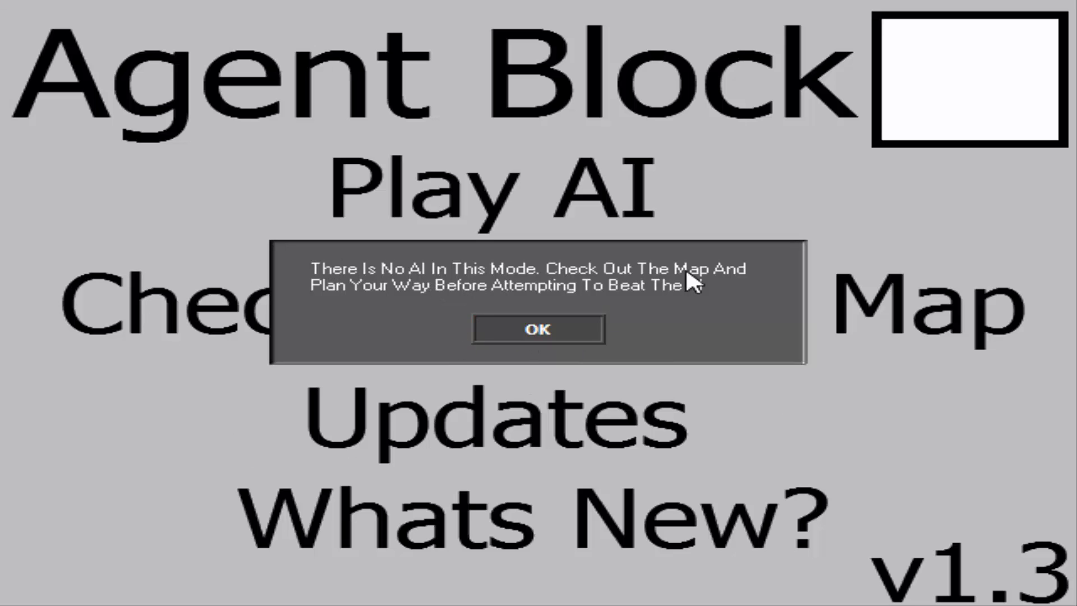
mouse_move(315, 275)
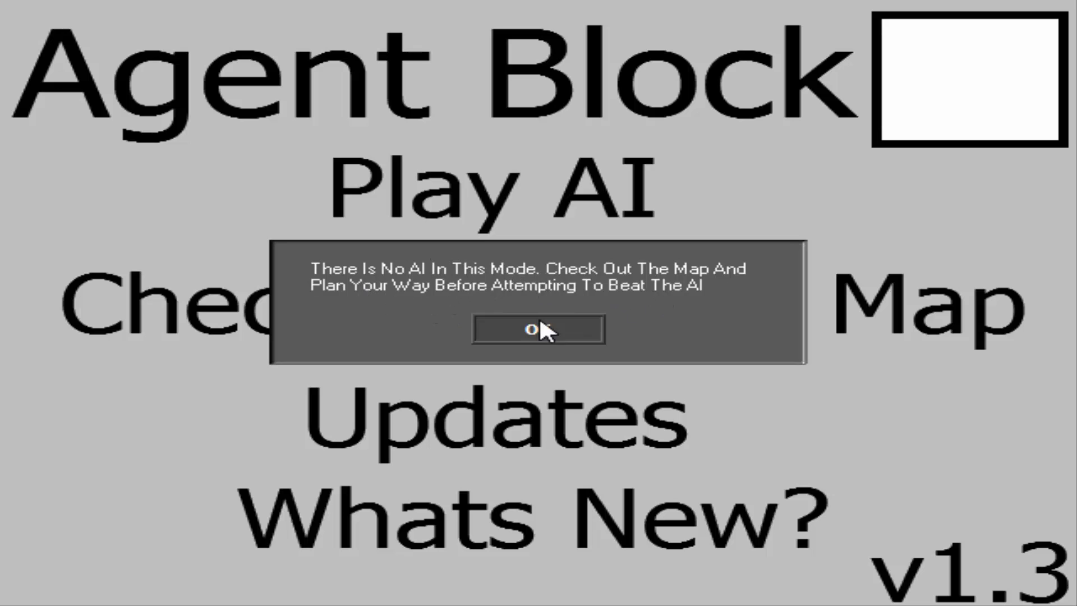
click(538, 330)
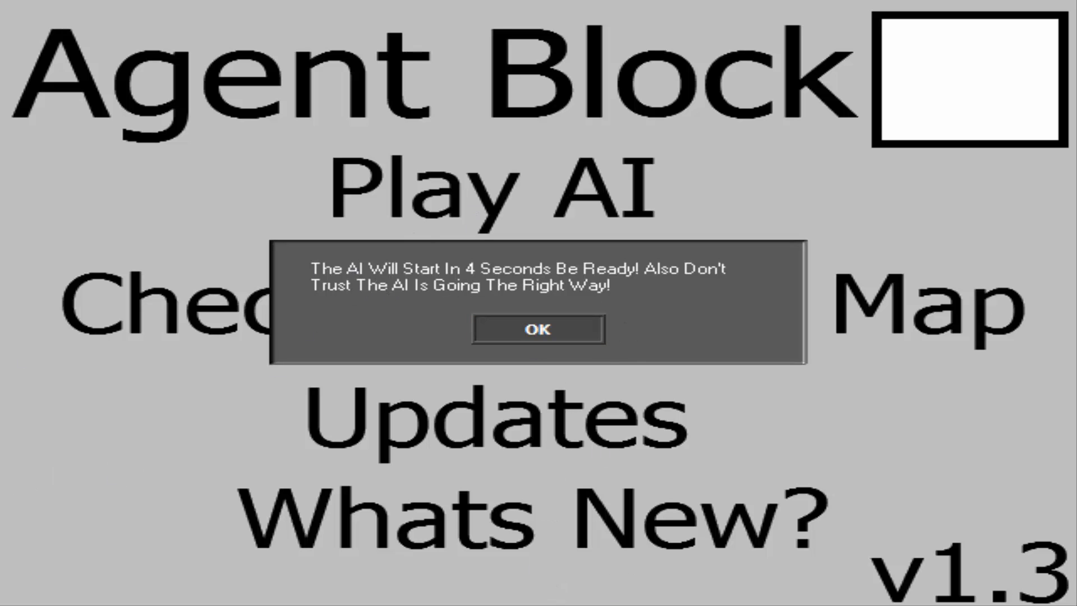
mouse_move(597, 468)
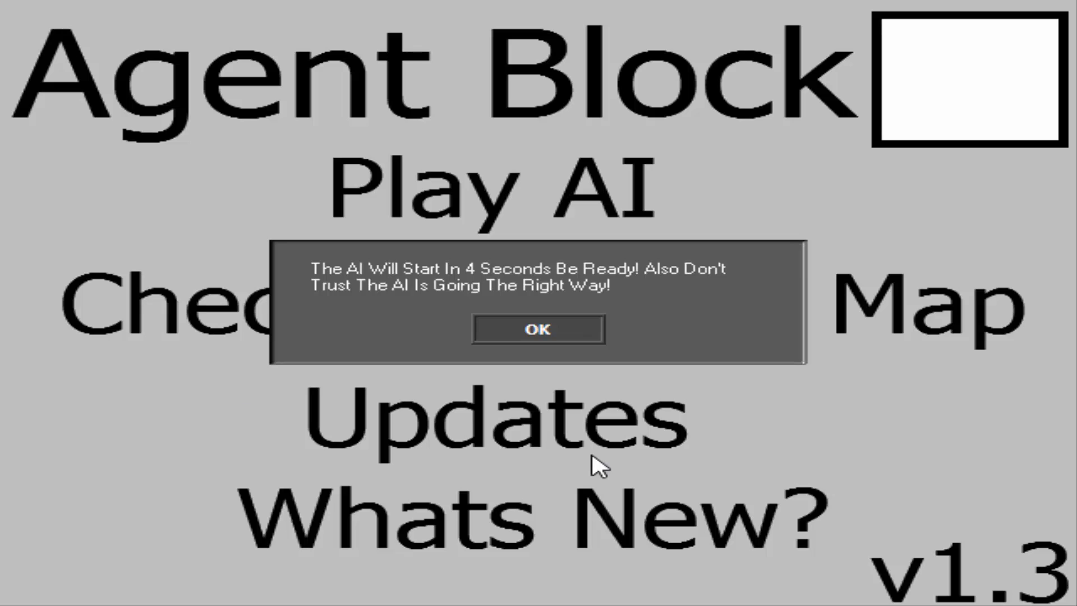
mouse_move(616, 337)
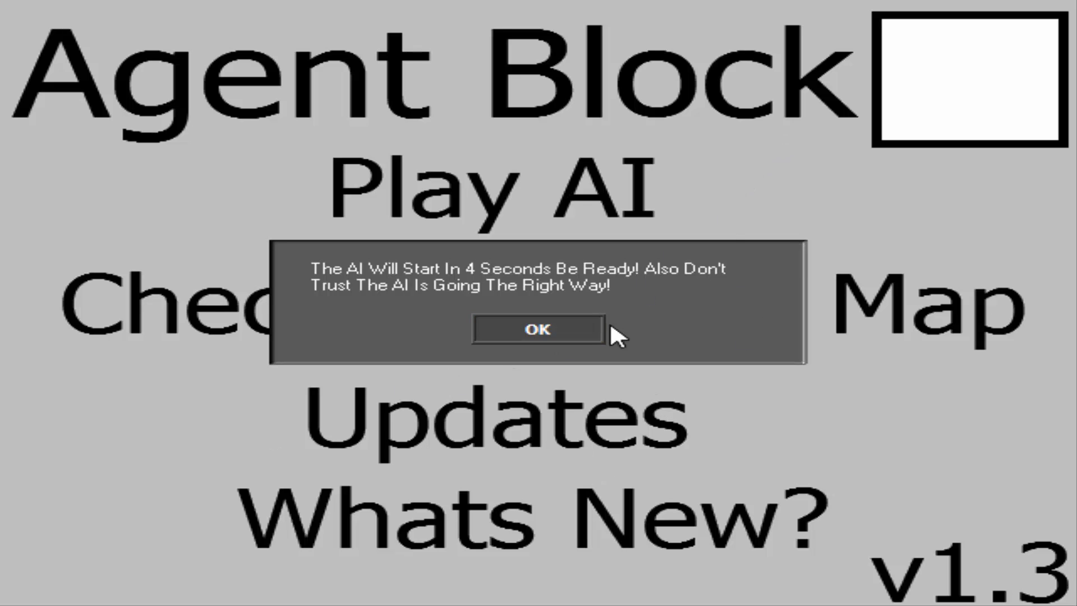
mouse_move(697, 306)
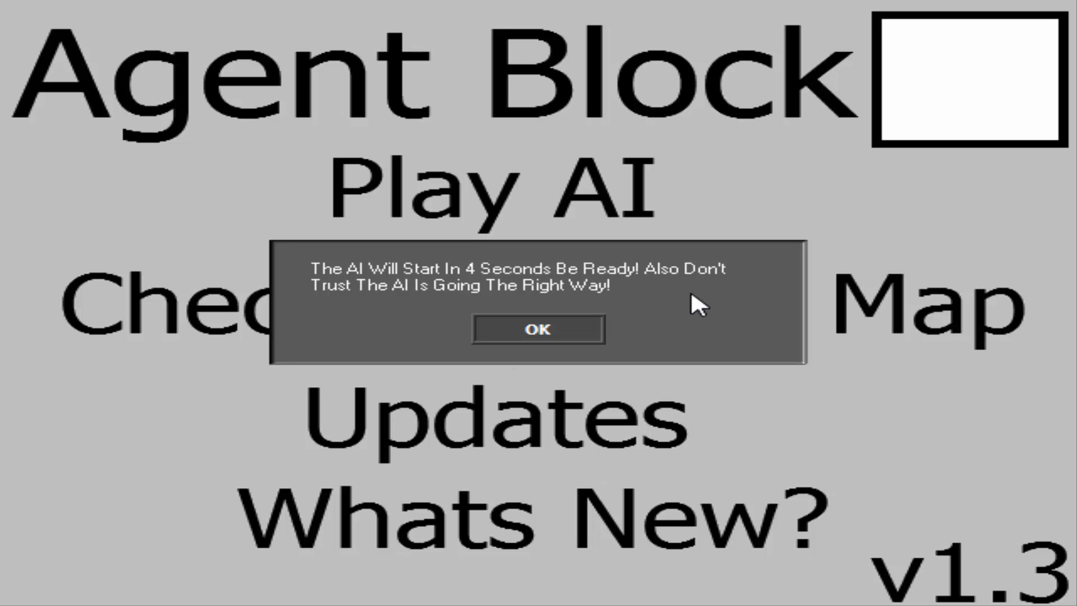
Acknowledge the 'AI will start in 4 seconds' warning with OK to begin the AI race.
click(538, 329)
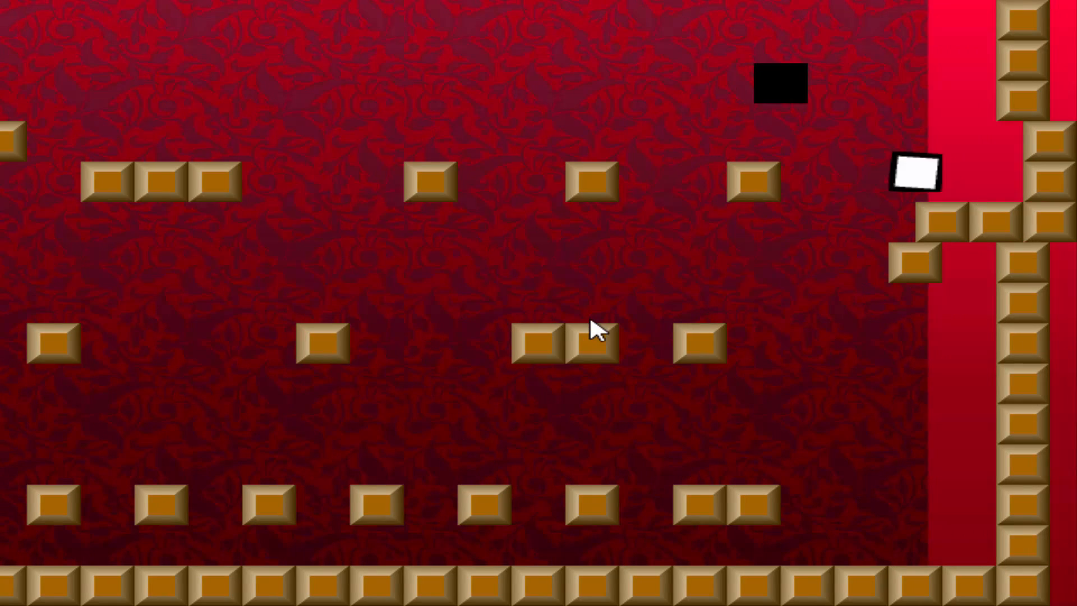
Scroll right through the red brick level while the white and black blocks race.
scroll(right, 3)
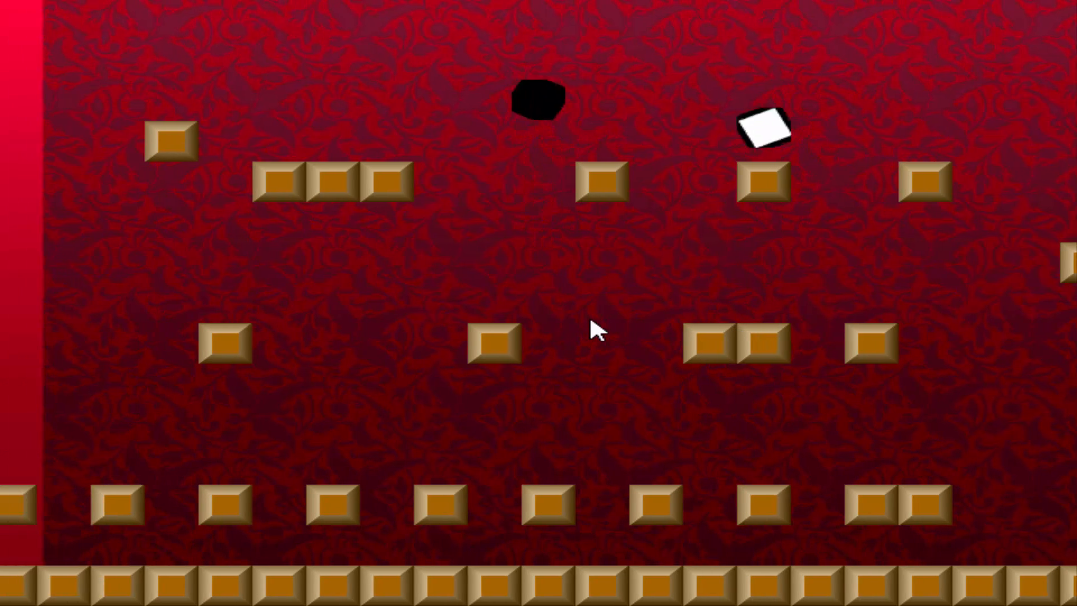